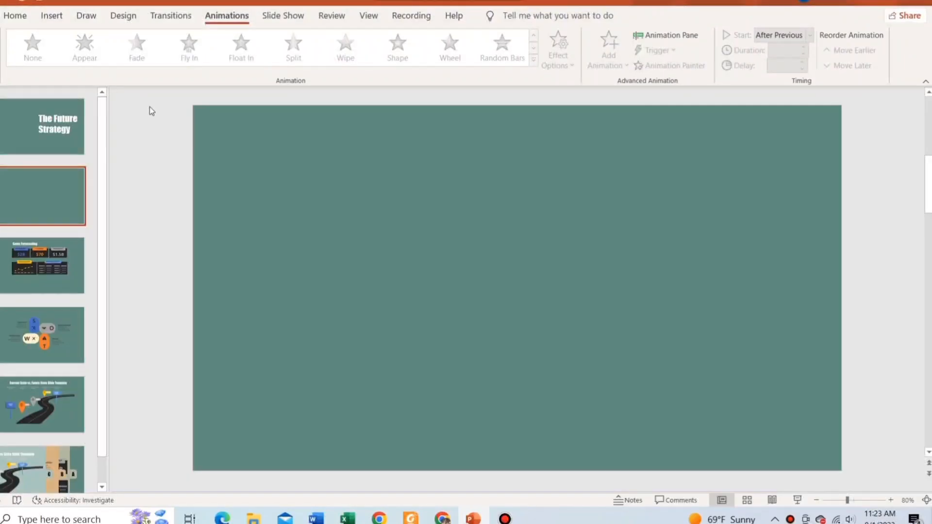
# Draw a rectangle over most of the slide and fill it light green.
pyautogui.click(52, 16)
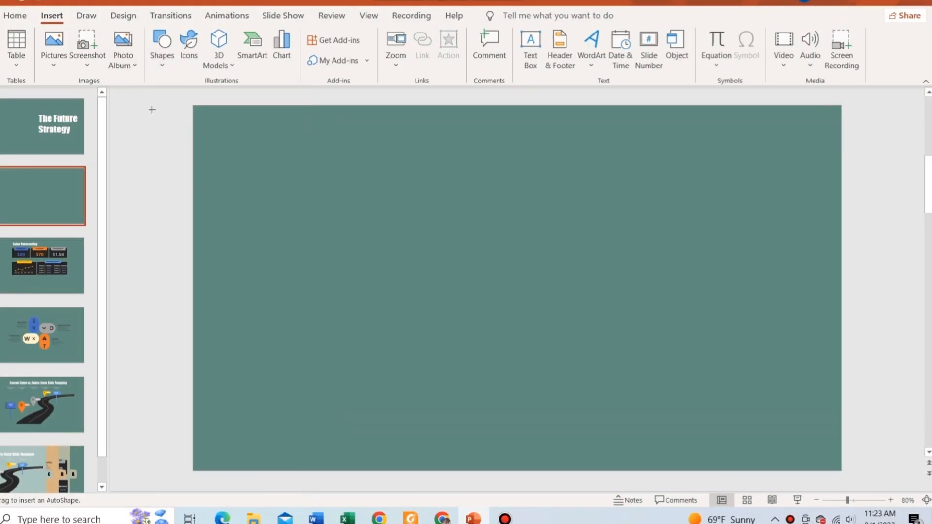
pyautogui.moveTo(152, 110); pyautogui.dragTo(664, 469)
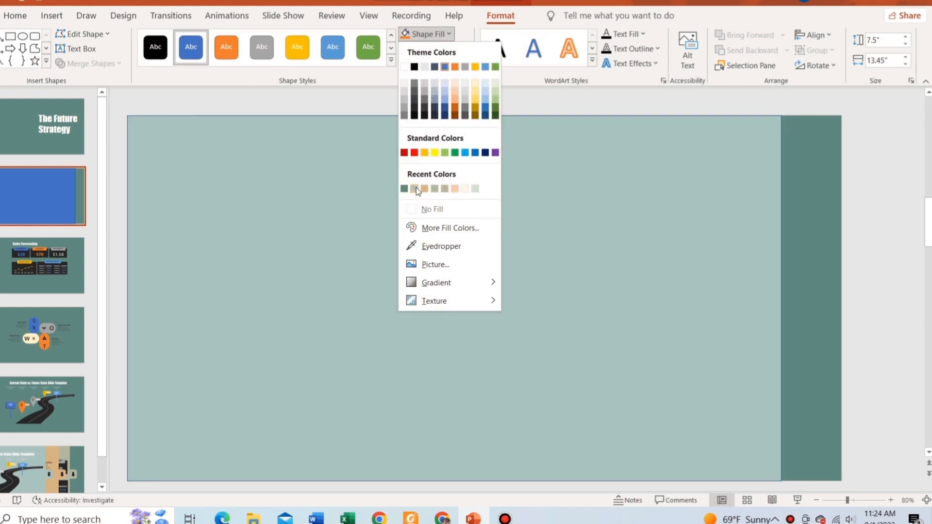
pyautogui.click(414, 189)
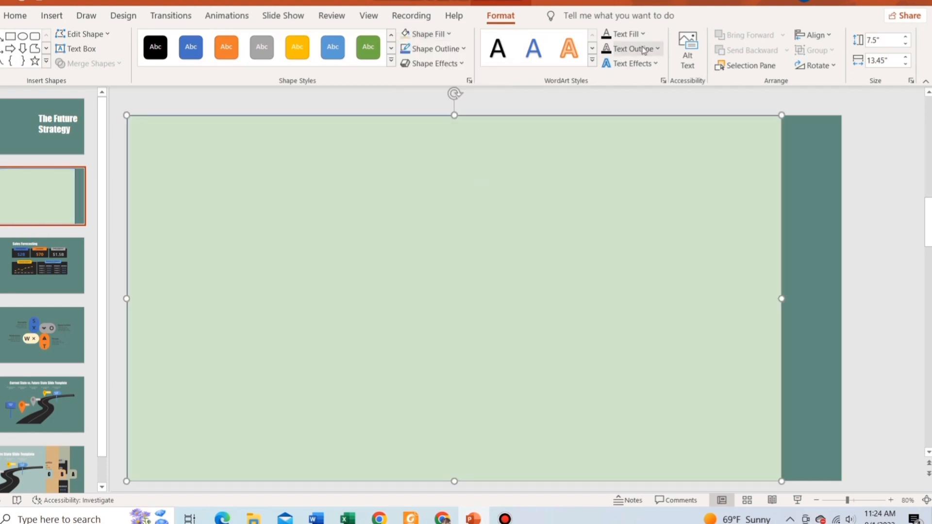
pyautogui.click(432, 49)
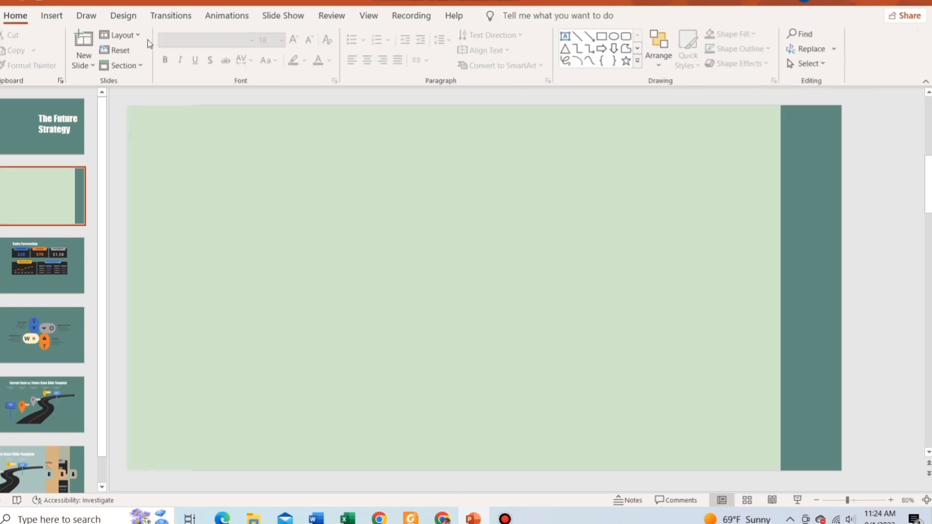
# Add a light green rounded tab at the panel's right edge and insert a text box on it.
pyautogui.click(162, 46)
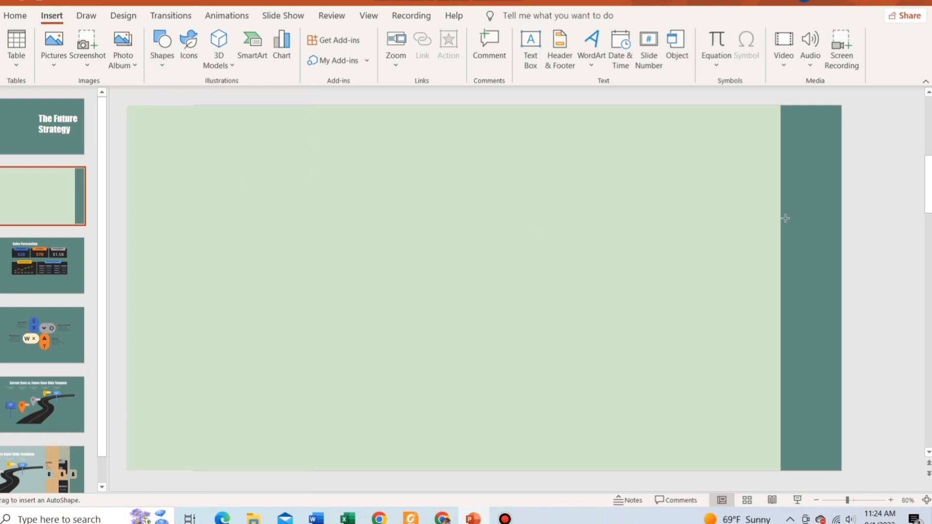
pyautogui.moveTo(786, 218); pyautogui.dragTo(836, 258)
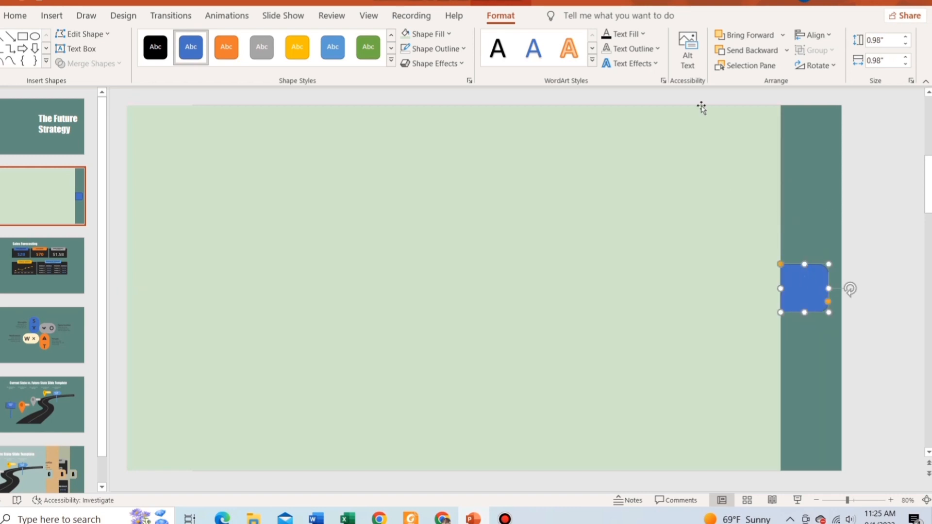
pyautogui.click(426, 34)
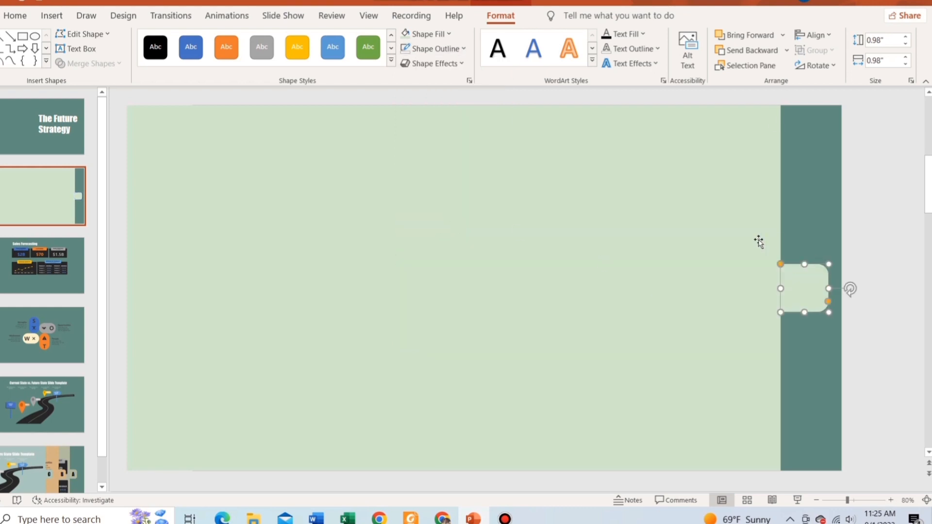
pyautogui.click(51, 15)
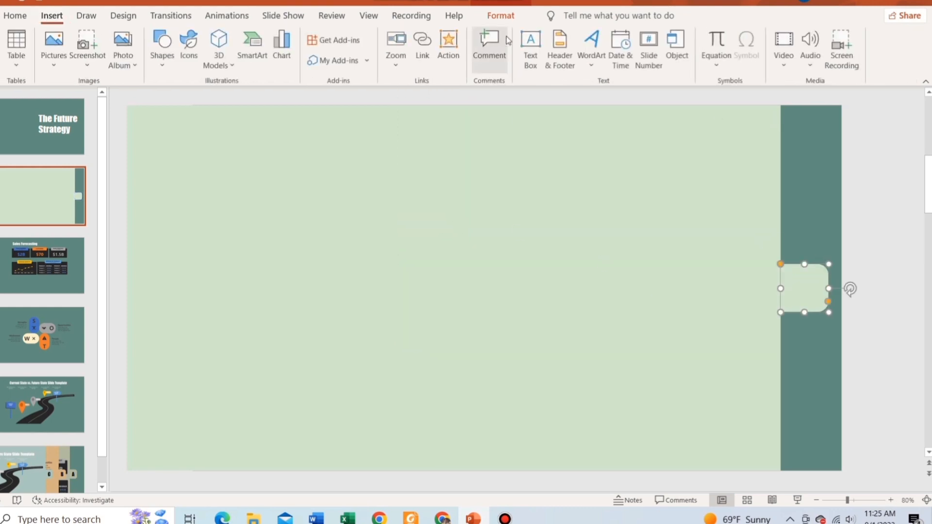
pyautogui.click(530, 46)
pyautogui.write('A')
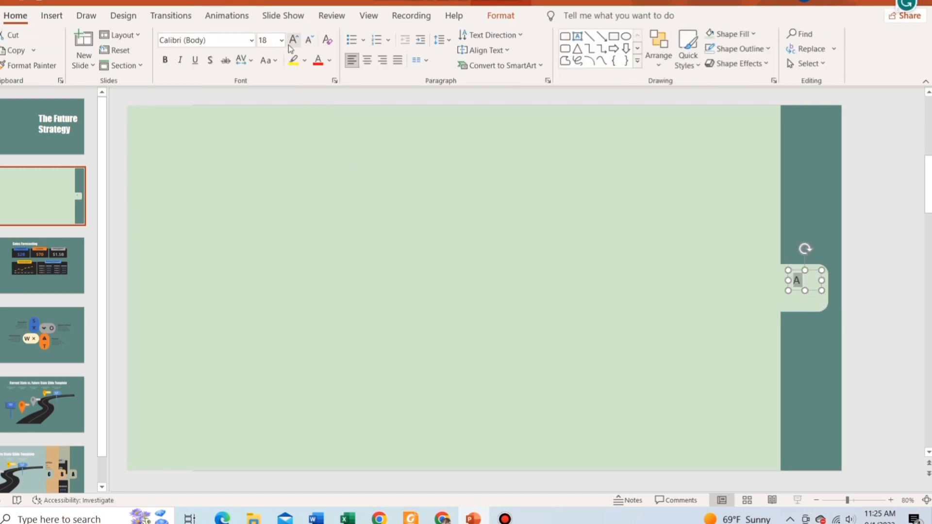
# Set the tab letter A in Impact at size 48 and change its colour.
pyautogui.write('Impact')
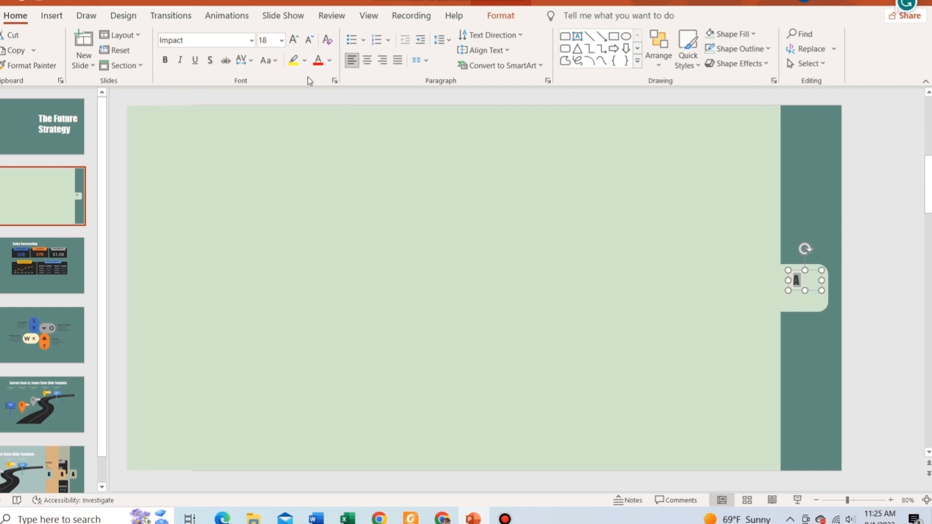
pyautogui.click(283, 39)
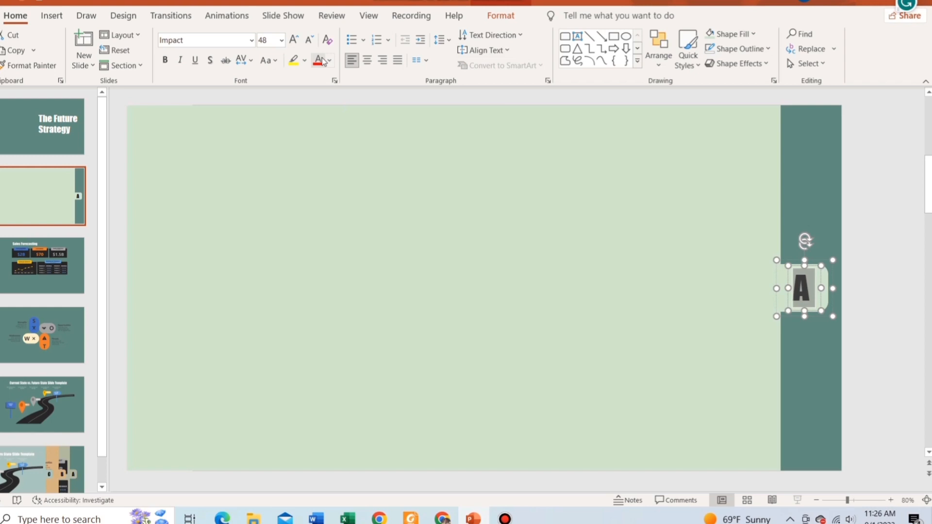
pyautogui.click(329, 60)
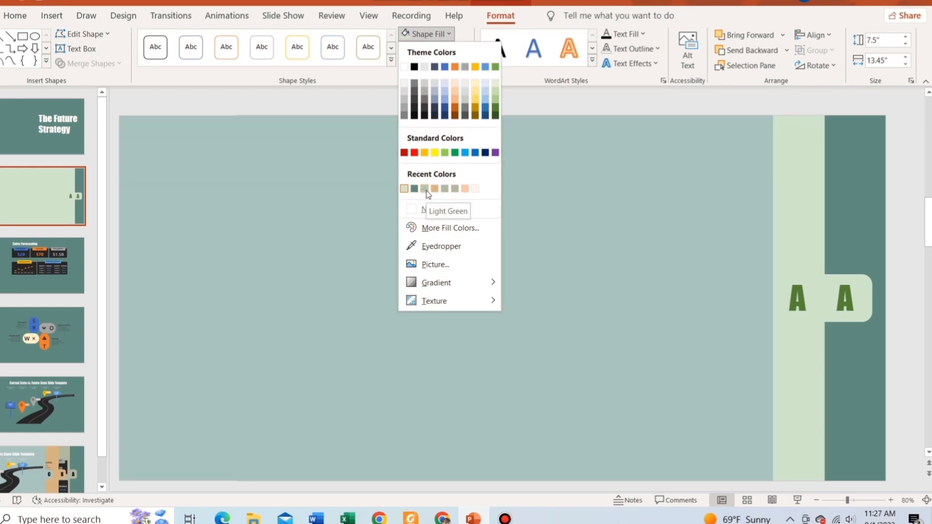
# Fill the copied panel and its letter tab tan, building the B and C panels.
pyautogui.click(434, 189)
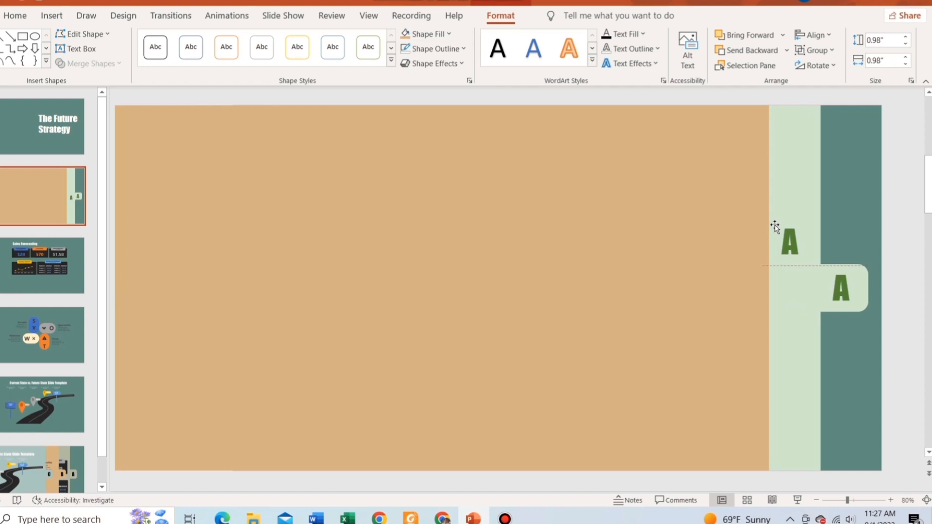
pyautogui.click(425, 34)
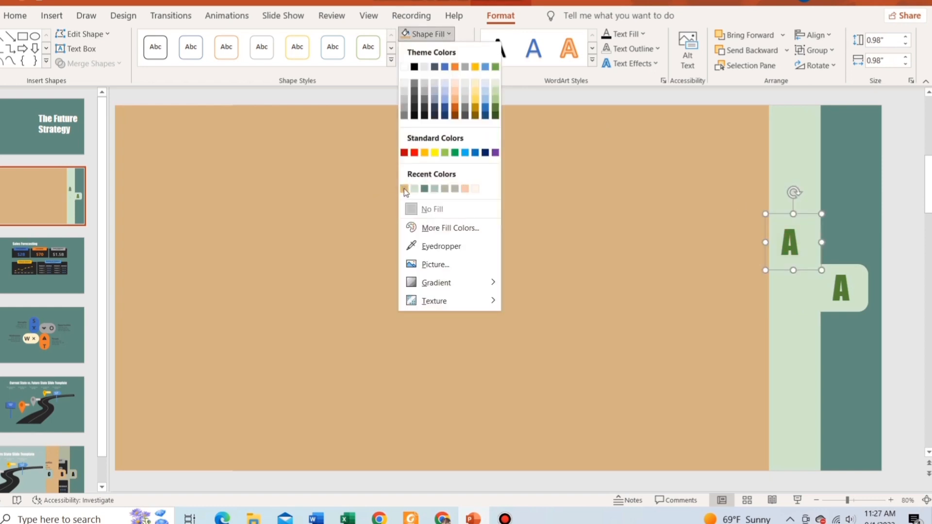
pyautogui.click(404, 189)
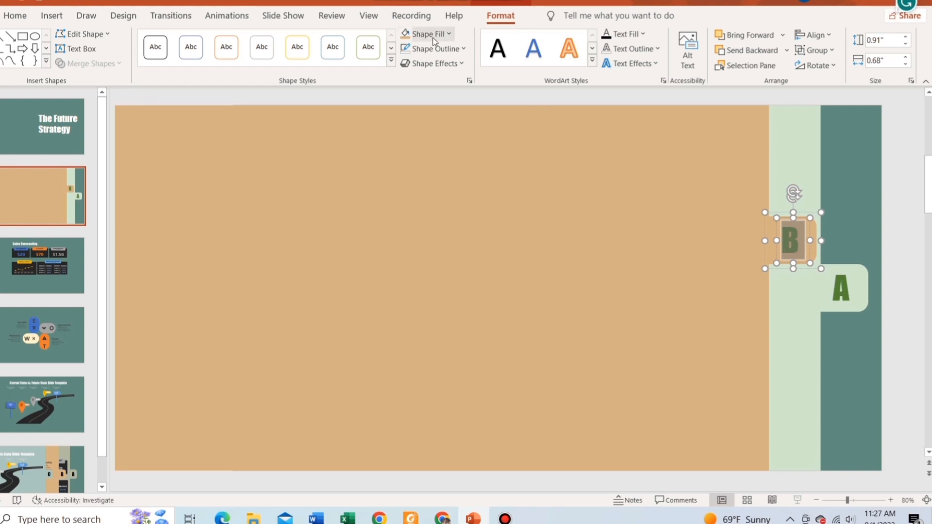
pyautogui.click(15, 15)
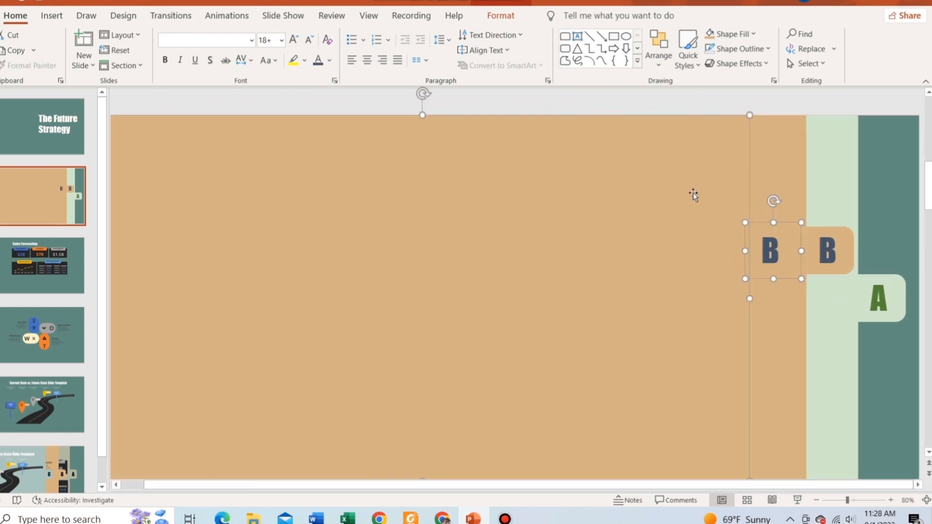
pyautogui.click(425, 33)
pyautogui.write('C')
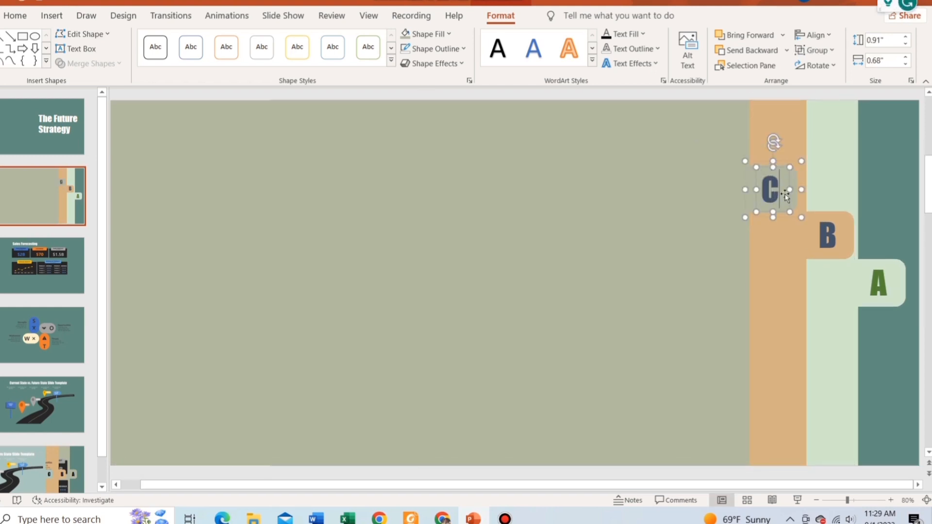
# Colour the letter C on the third tab brown.
pyautogui.click(328, 60)
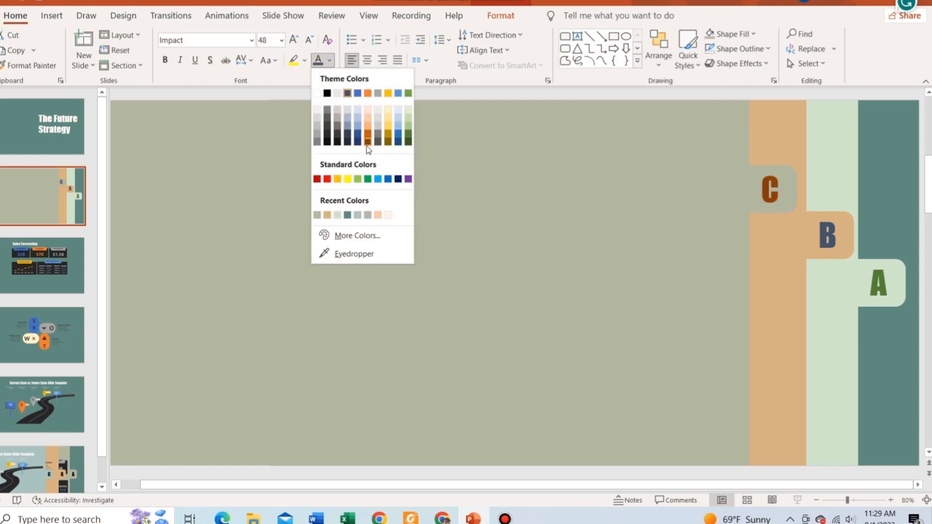
pyautogui.click(872, 223)
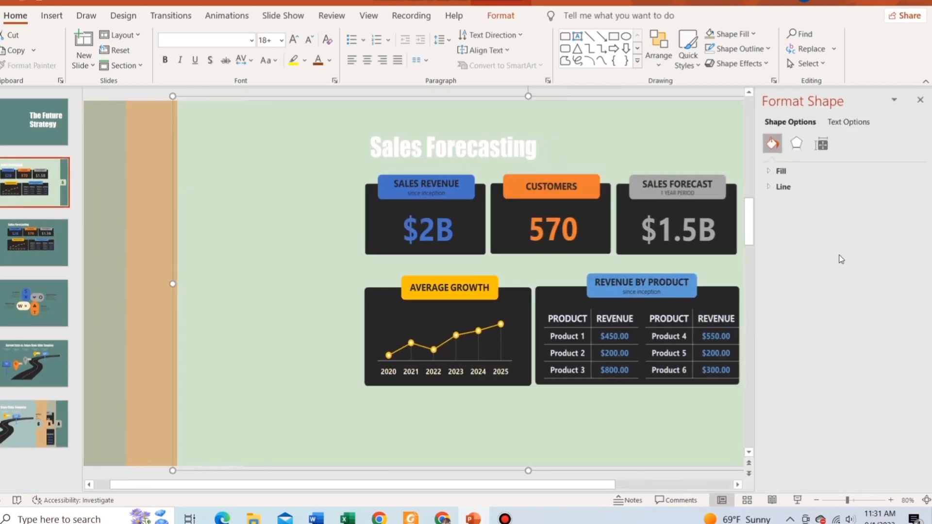
# Give panel A a soft outer shadow.
pyautogui.click(796, 142)
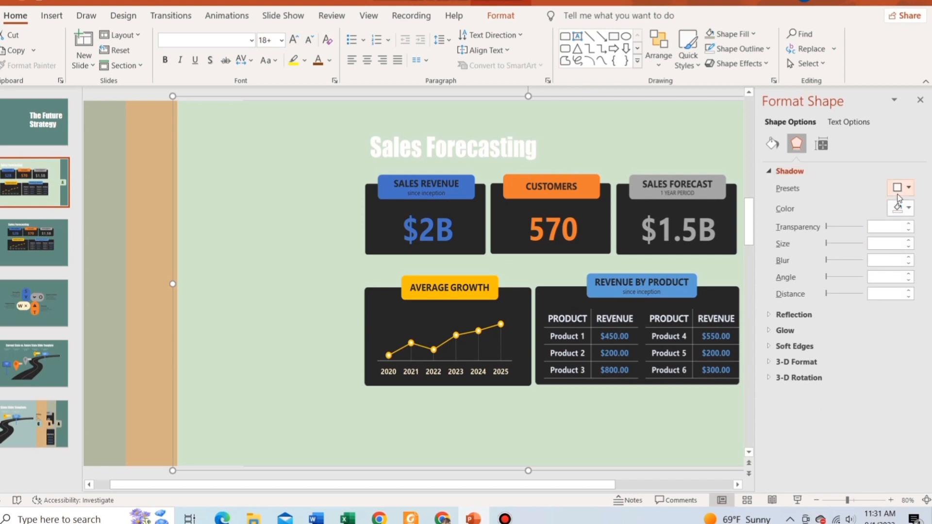
pyautogui.click(907, 187)
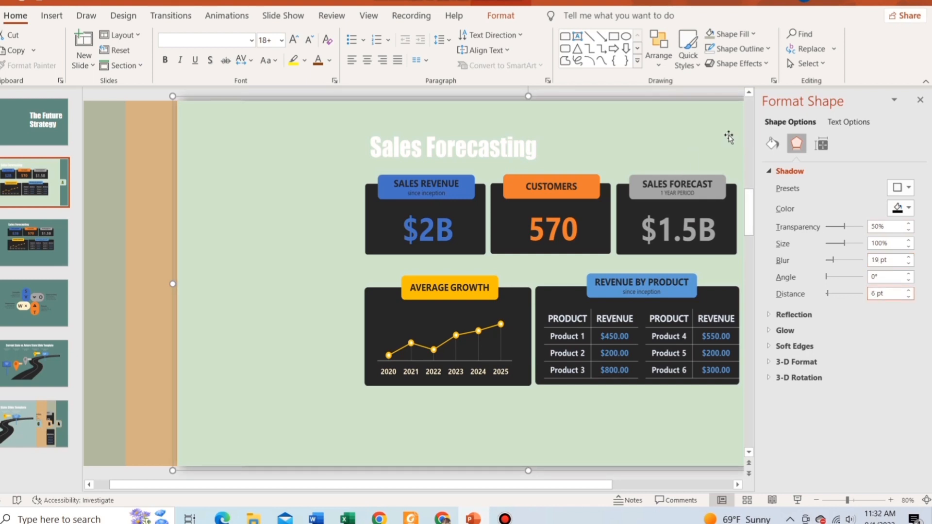
pyautogui.click(817, 500)
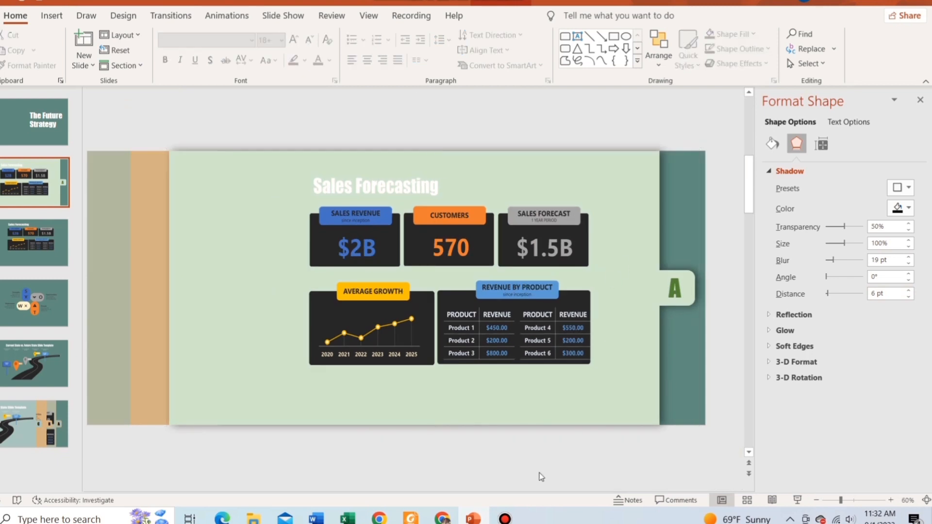
# Give panel B an outer shadow at 6 pt distance and place the SWOT diagram on it.
pyautogui.click(453, 288)
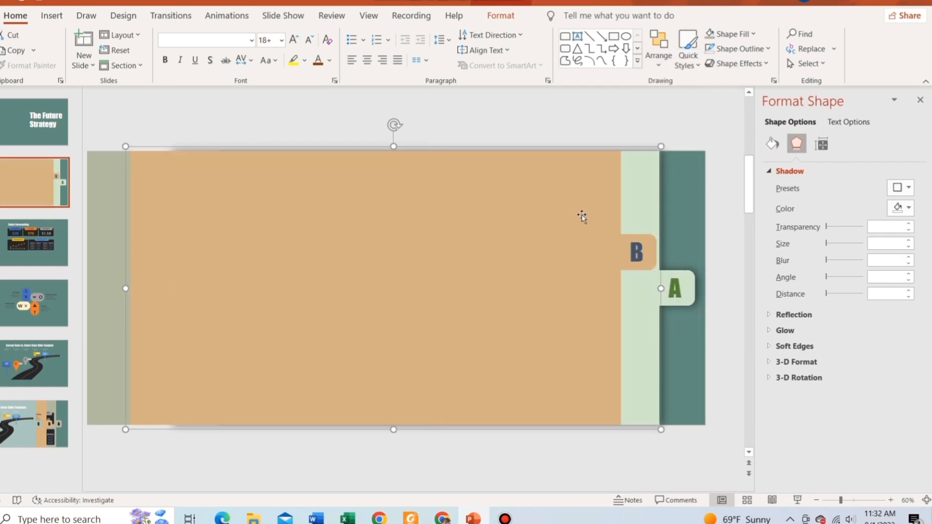
pyautogui.click(899, 188)
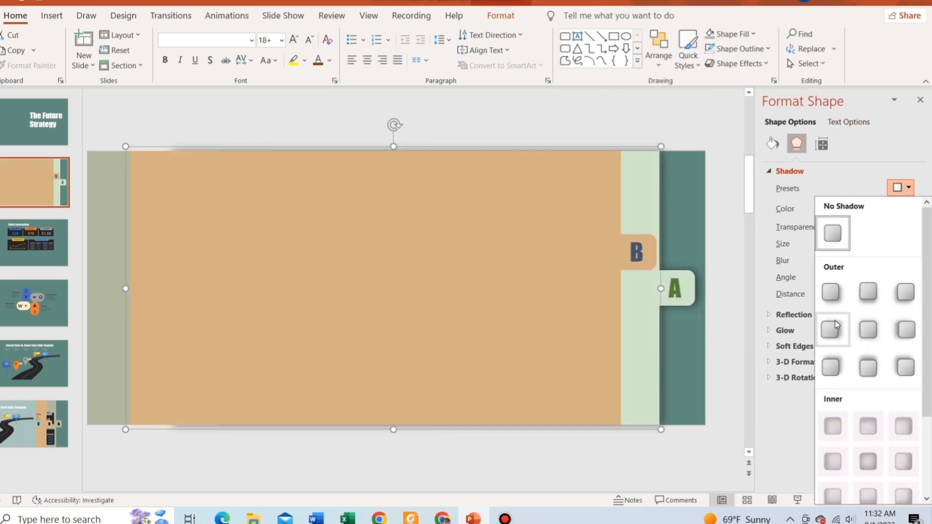
pyautogui.click(830, 330)
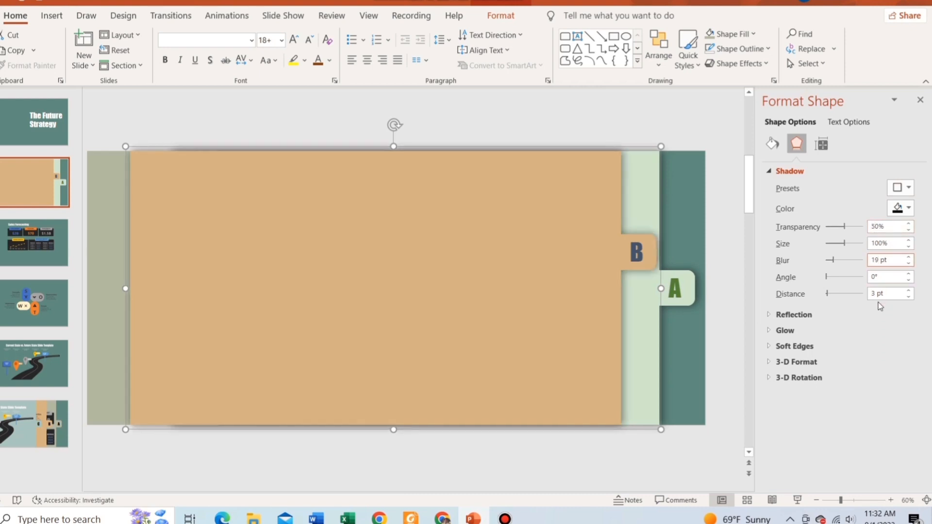
pyautogui.click(913, 291)
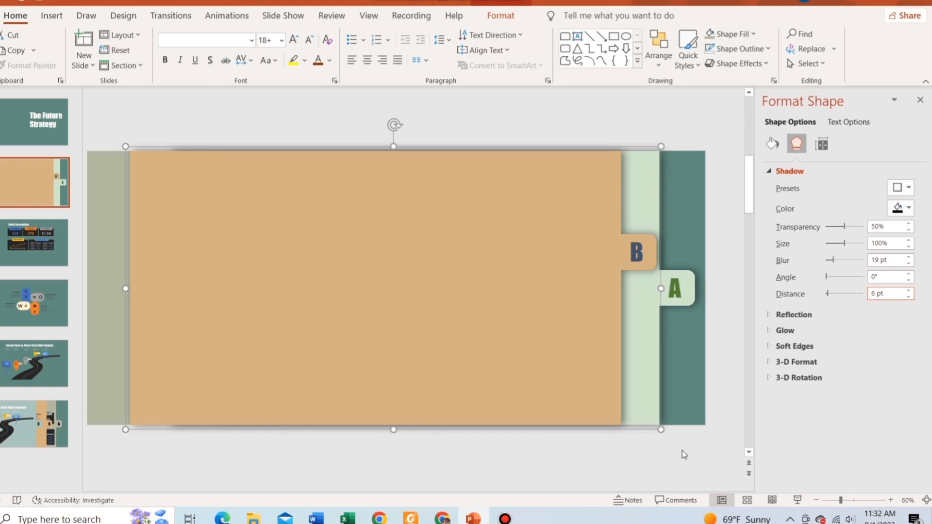
pyautogui.click(34, 303)
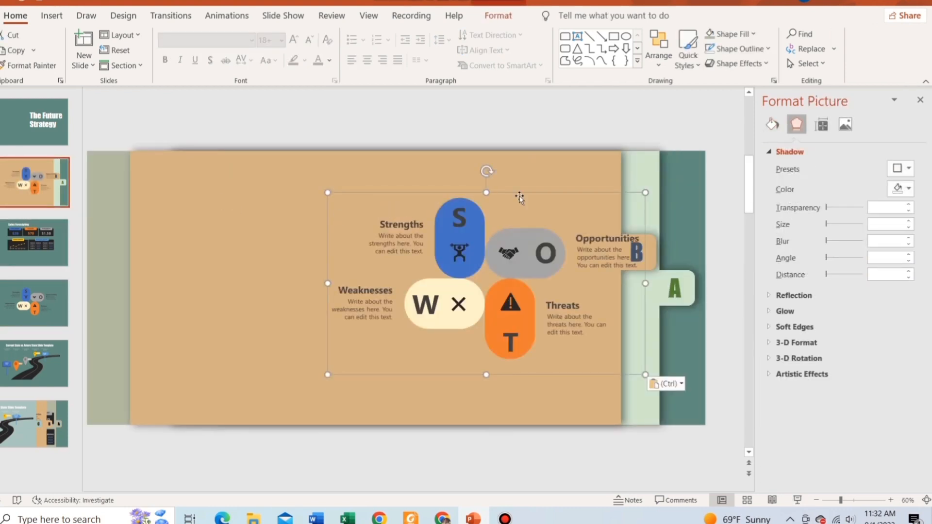
# Position the SWOT diagram on panel B and give panel C a soft outer shadow.
pyautogui.moveTo(519, 198); pyautogui.dragTo(471, 196)
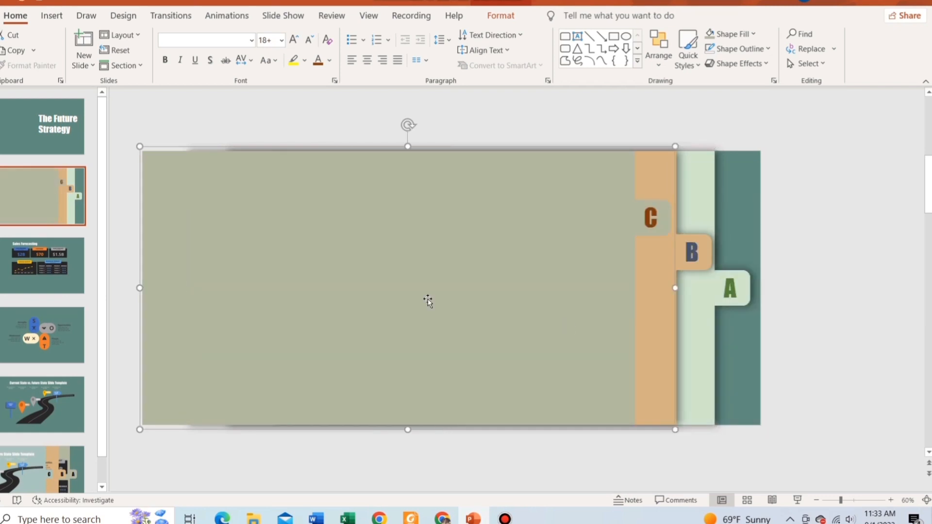
pyautogui.click(900, 187)
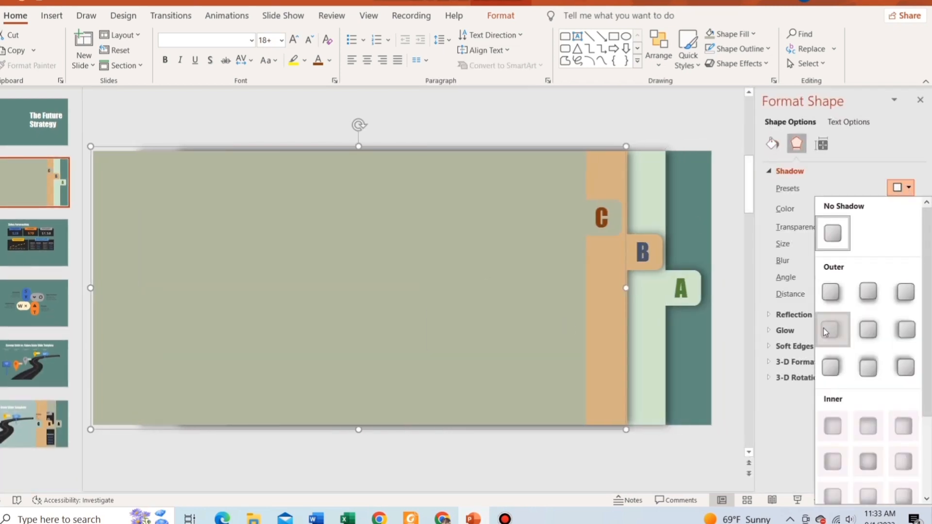
pyautogui.click(832, 330)
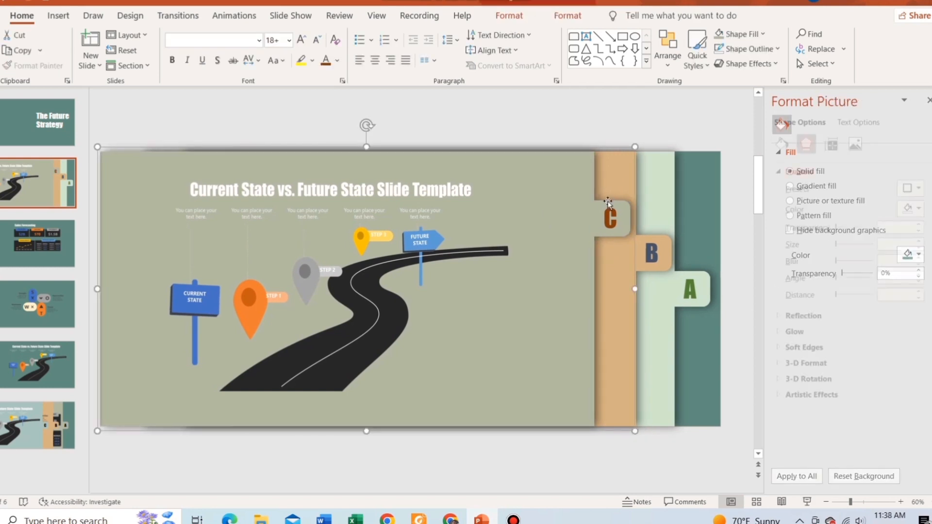
pyautogui.click(806, 144)
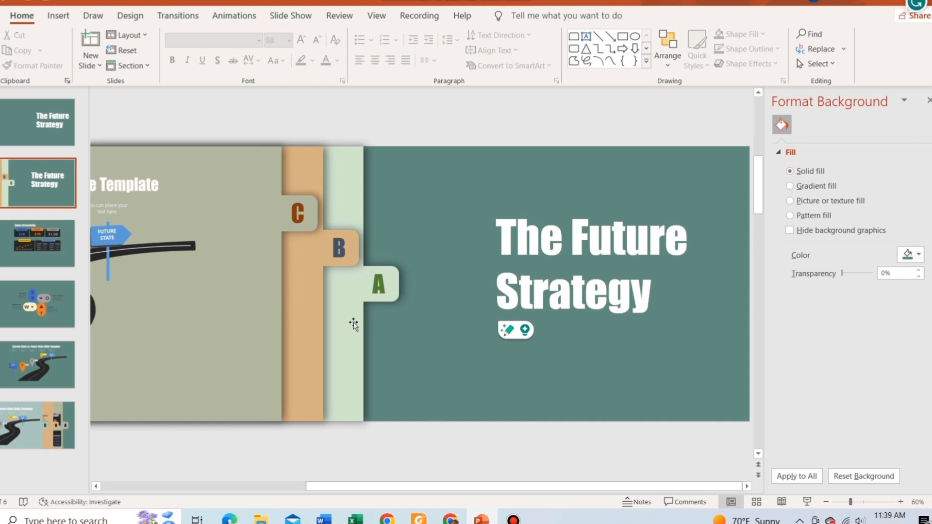
# Select panel A on the title slide for animating.
pyautogui.click(234, 16)
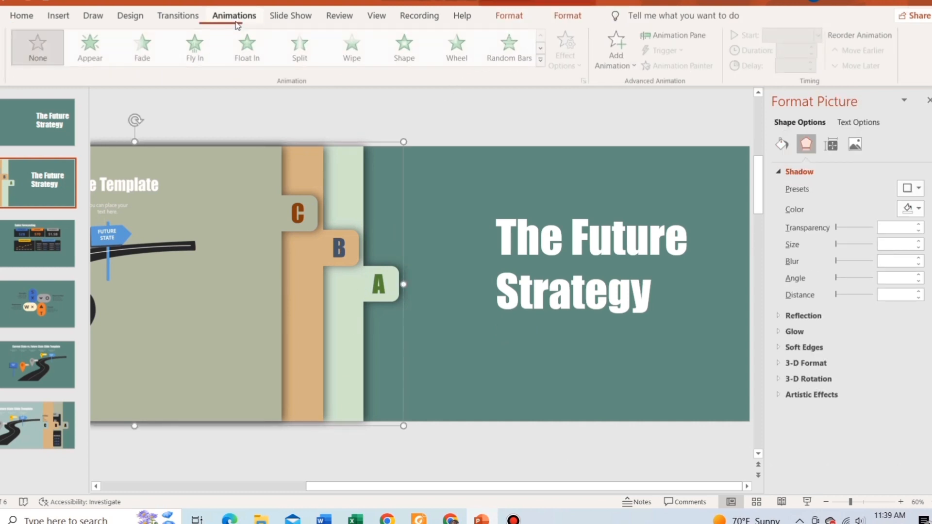
# Apply a Right motion path animation to the panel.
pyautogui.click(540, 58)
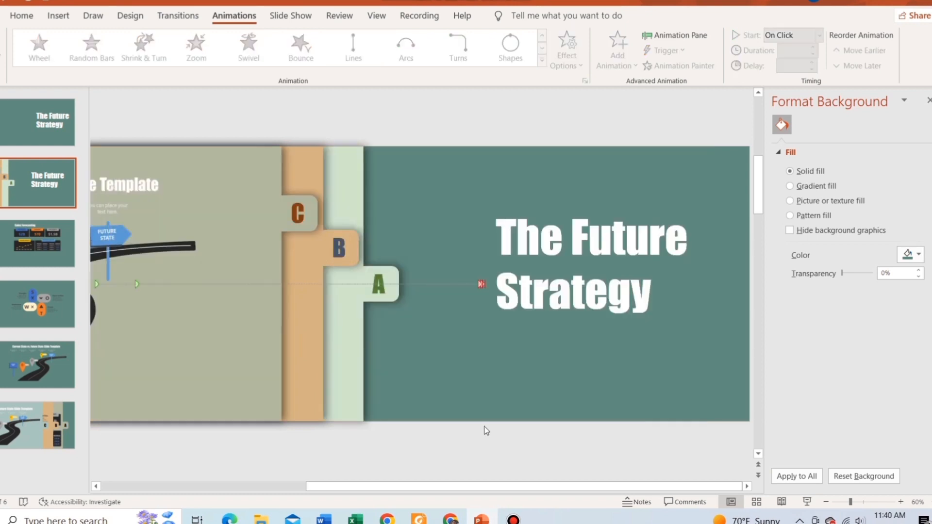
pyautogui.click(543, 58)
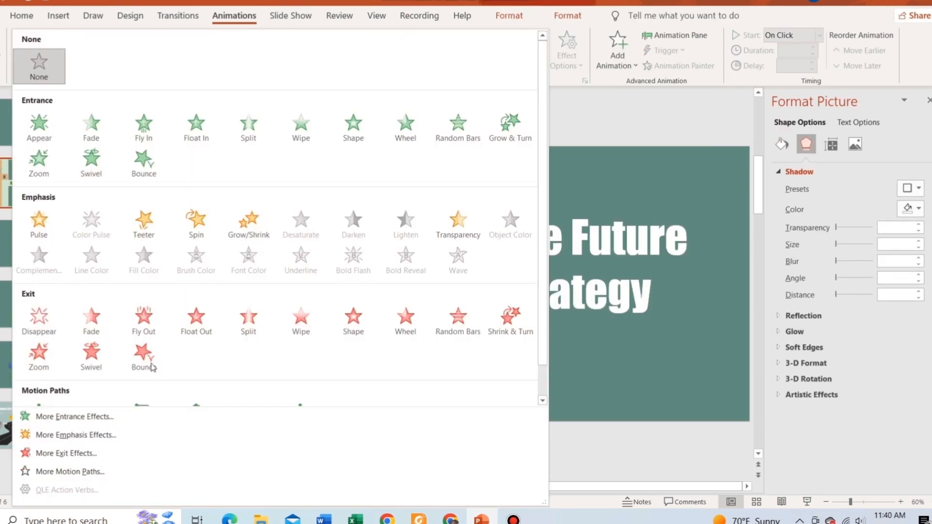
pyautogui.click(70, 472)
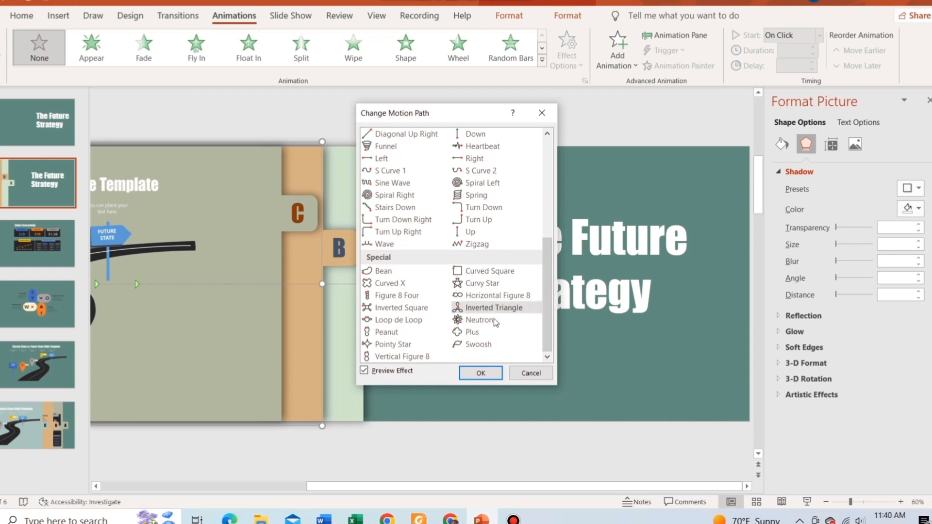
pyautogui.click(475, 159)
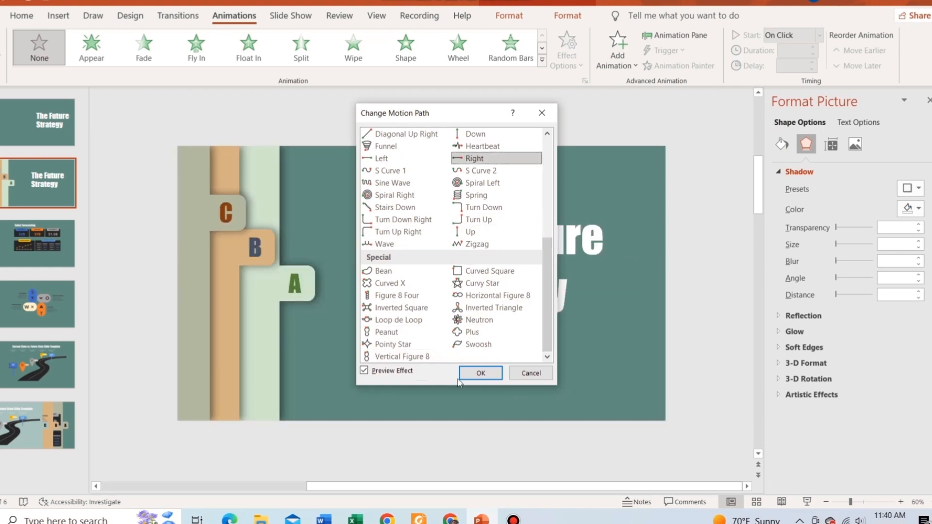
pyautogui.click(481, 373)
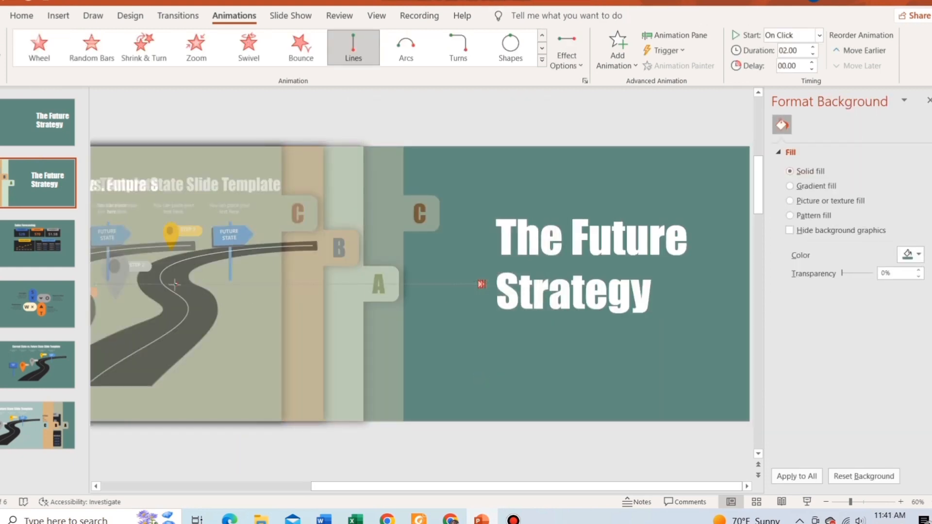